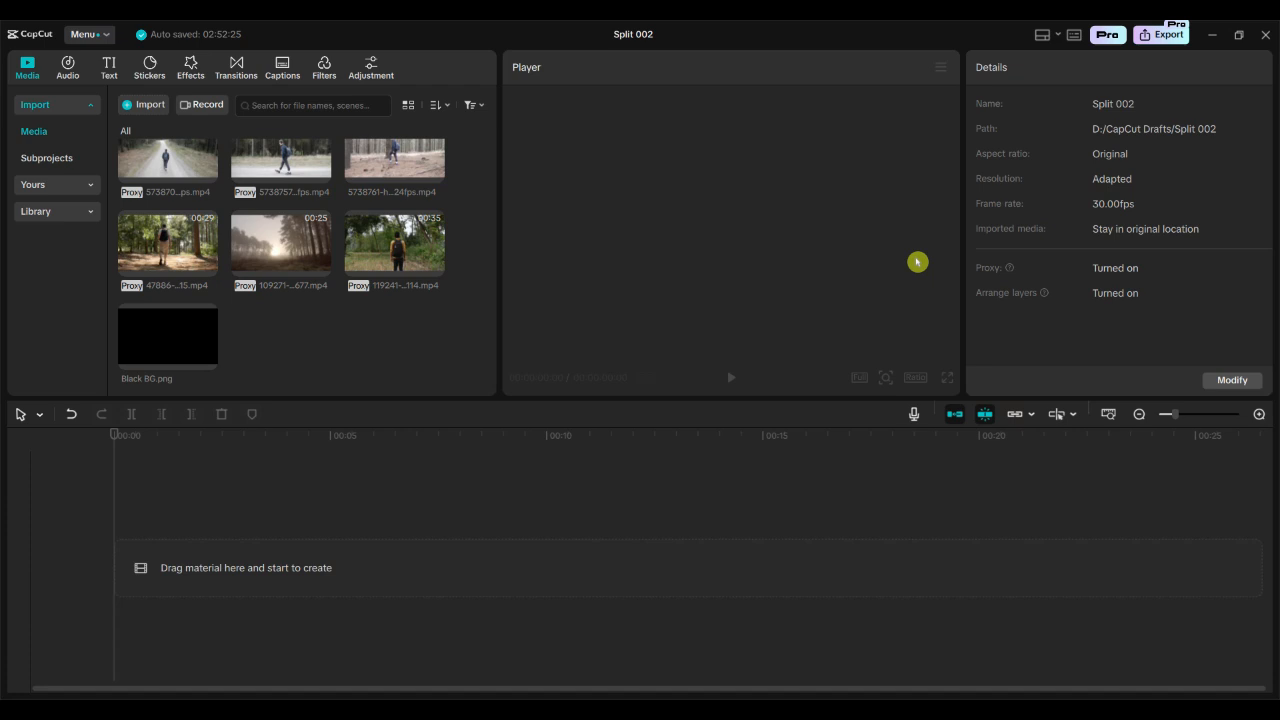
Add Black BG.png to the timeline and extend its duration to six seconds.
{"action": "left_click", "coordinate": [394, 177]}
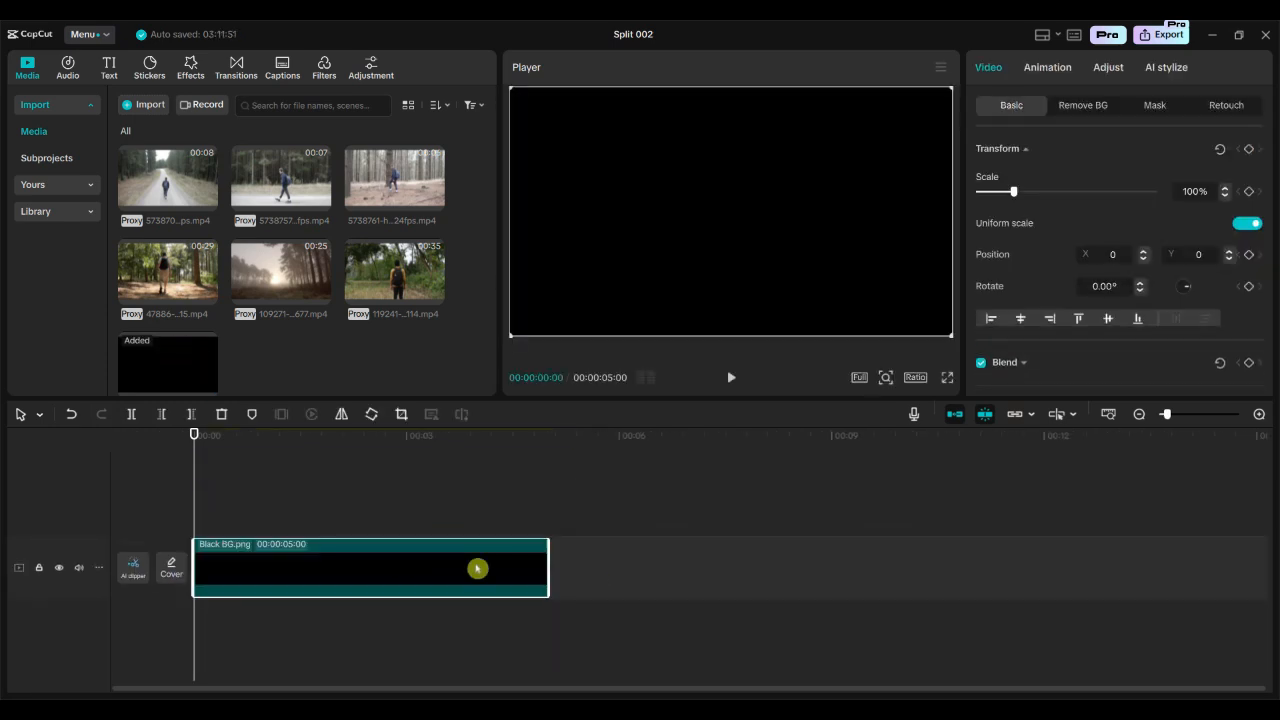
{"action": "left_click_drag", "start_coordinate": [548, 568], "coordinate": [670, 558]}
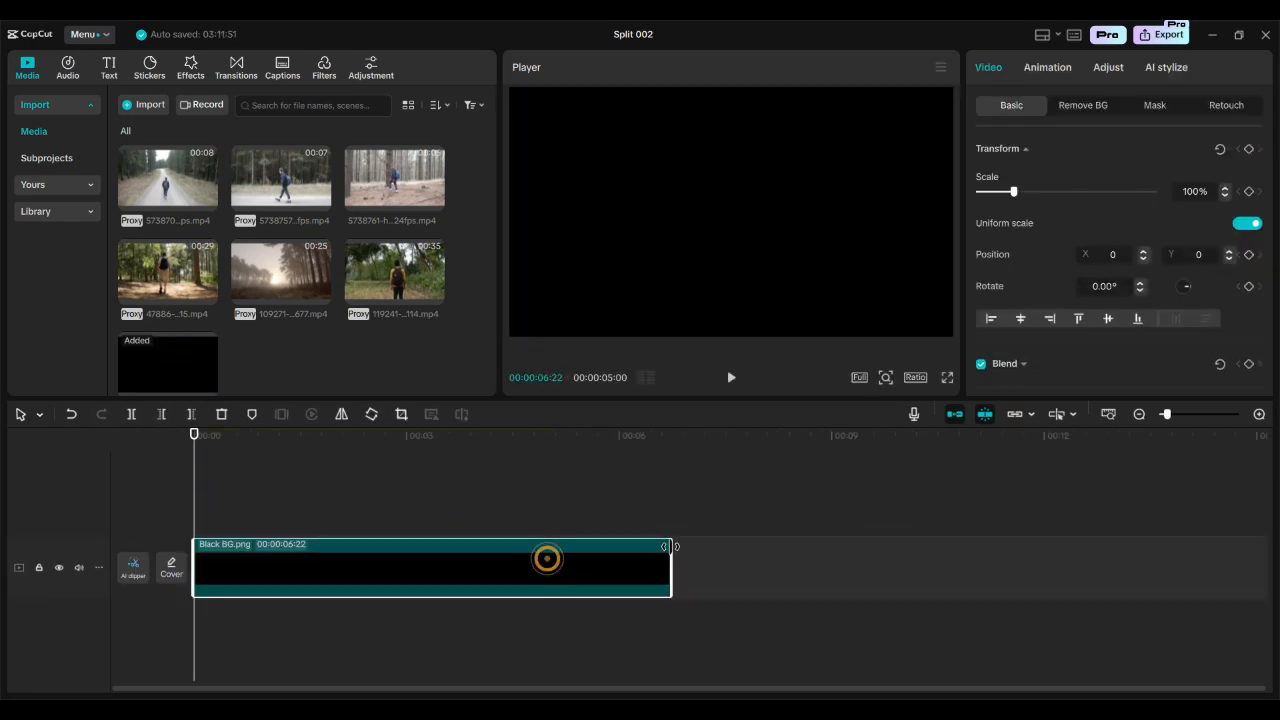
{"action": "left_click_drag", "start_coordinate": [668, 568], "coordinate": [618, 568]}
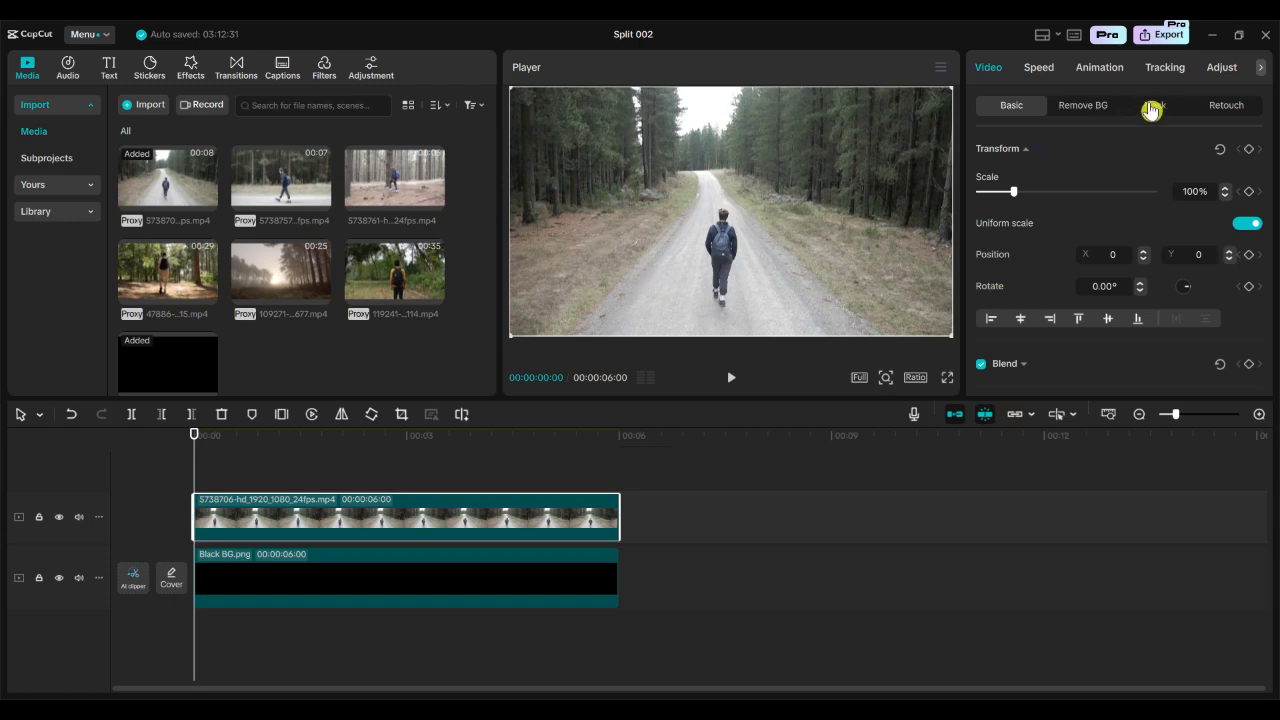
Mask the road clip into a tall rectangle panel with rounded corners.
{"action": "left_click", "coordinate": [1155, 105]}
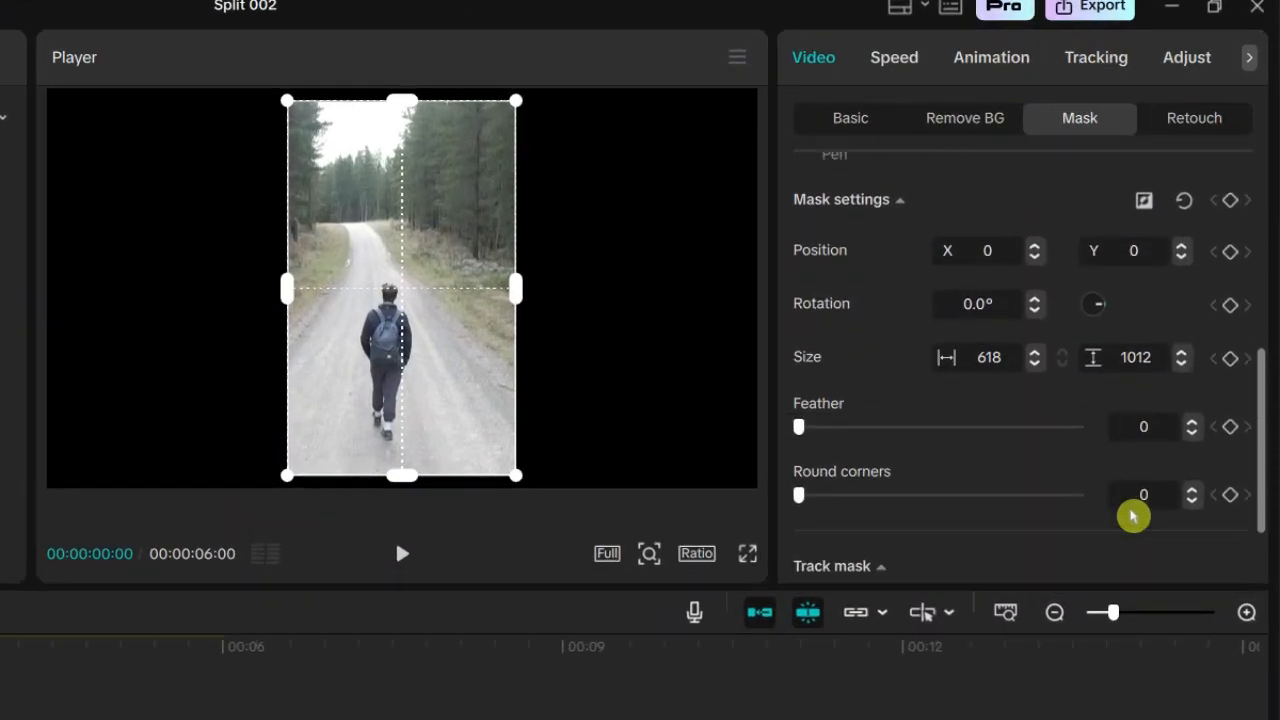
{"action": "left_click_drag", "start_coordinate": [800, 494], "coordinate": [810, 390]}
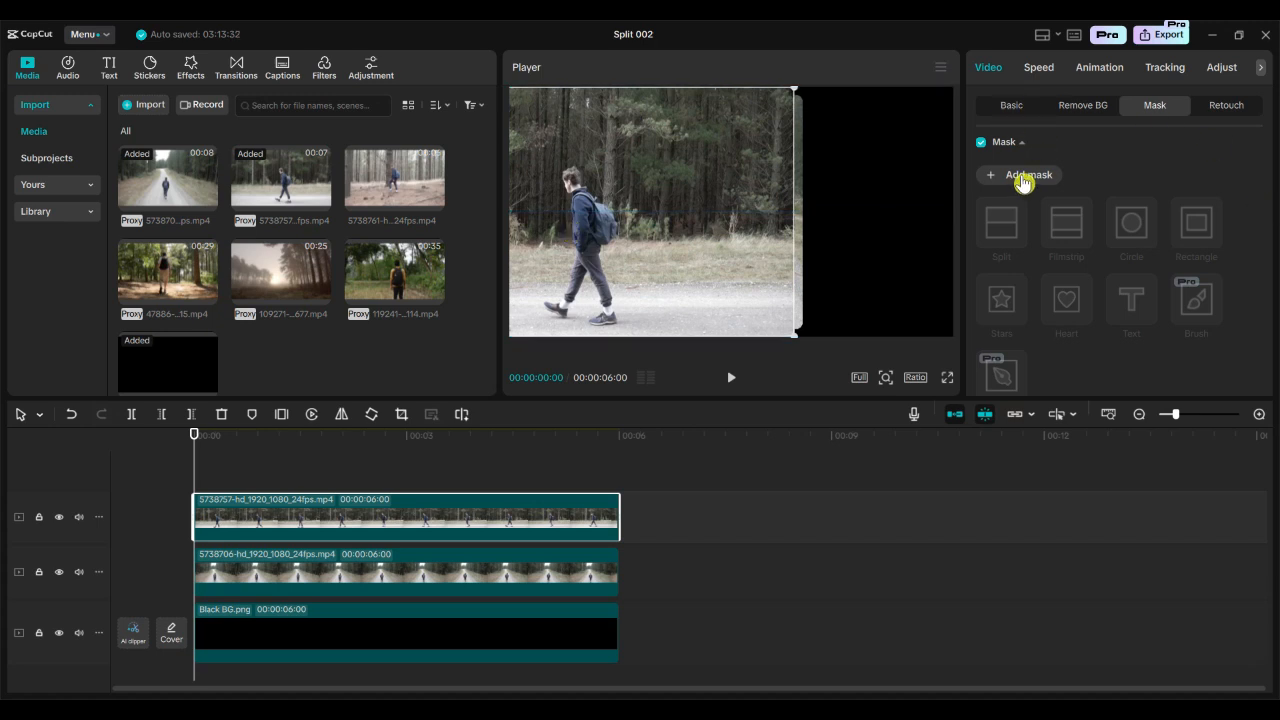
Mask the side-view clip and add the forest walking clip on a new track.
{"action": "left_click", "coordinate": [1196, 223]}
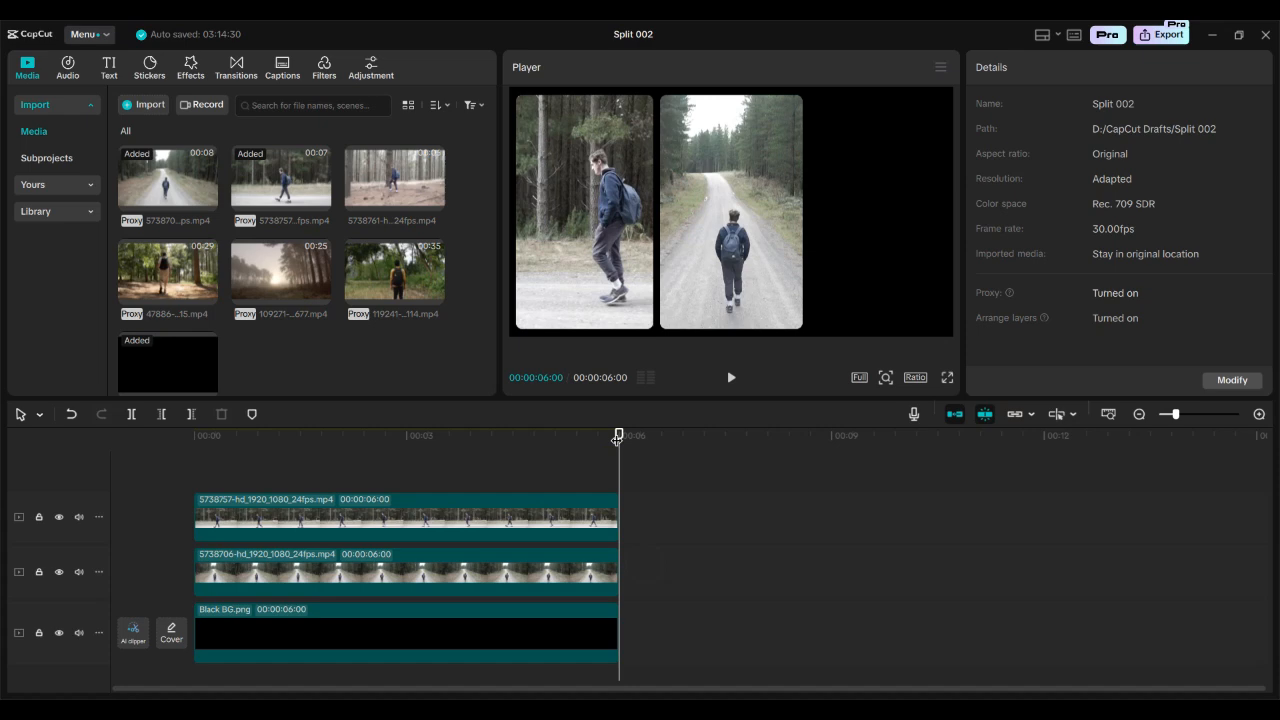
{"action": "left_click", "coordinate": [194, 434]}
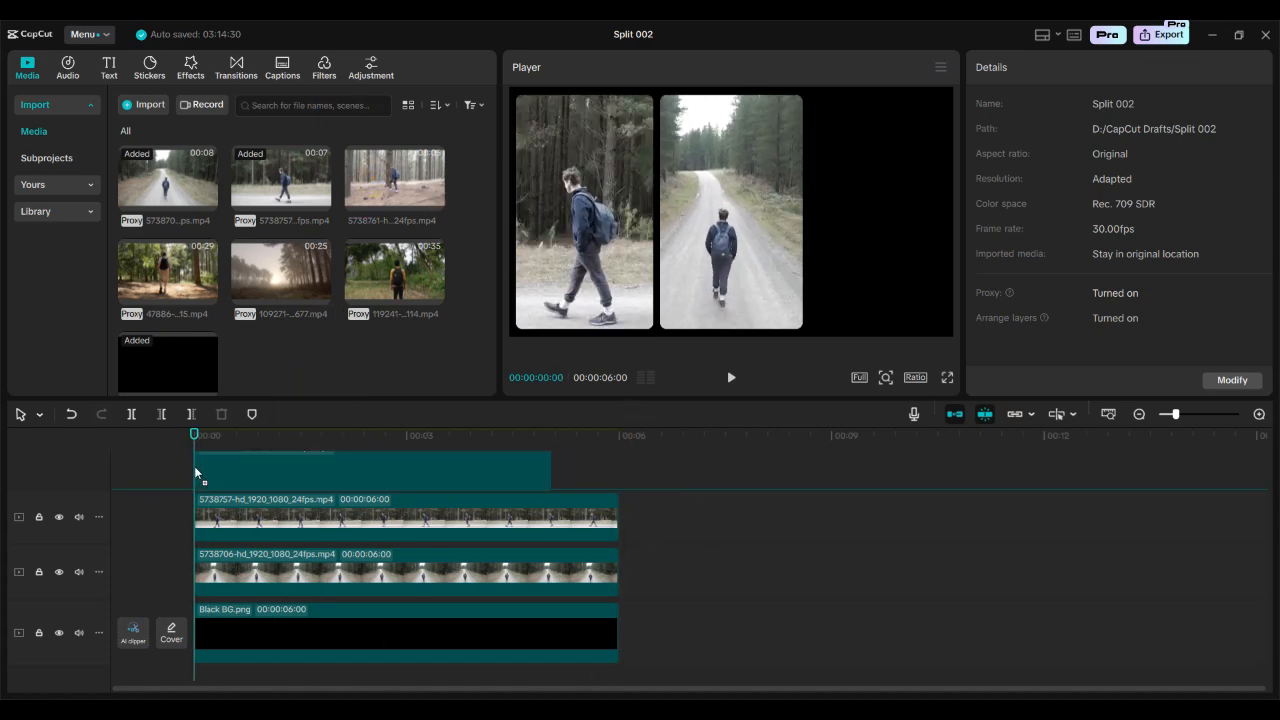
{"action": "left_click", "coordinate": [370, 517]}
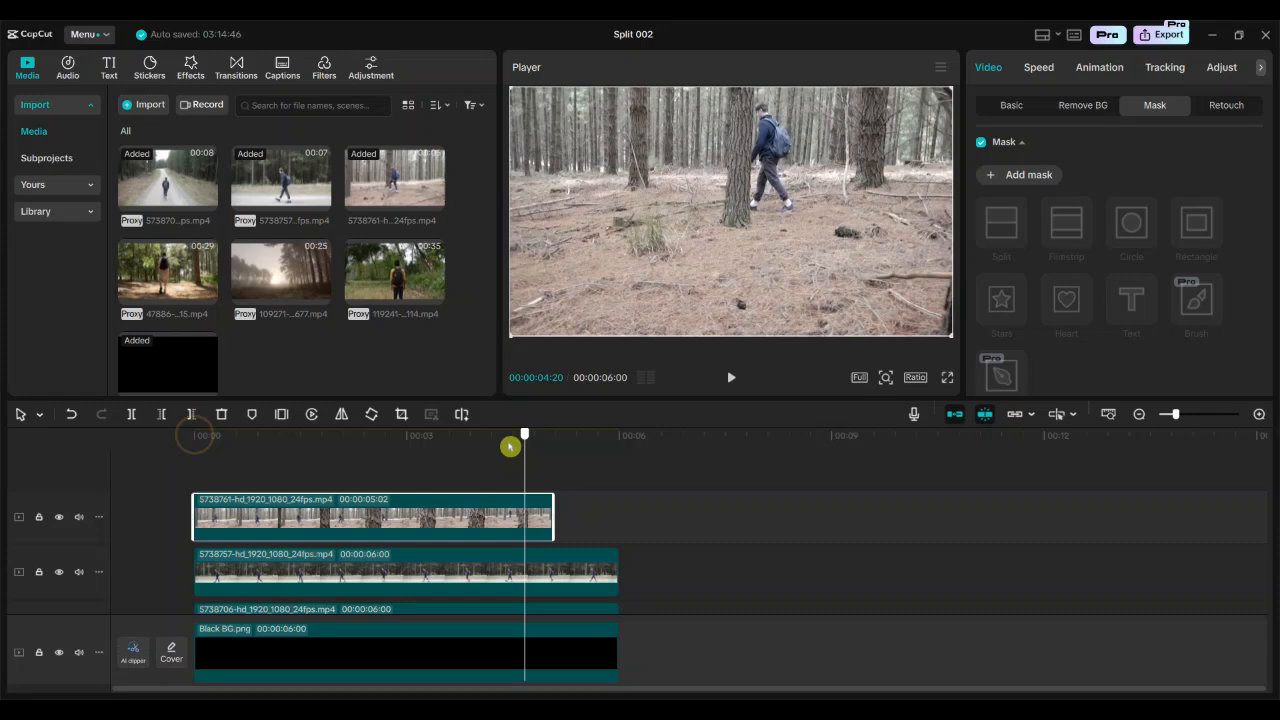
Slow the forest clip to 0.8x and give it a rounded rectangle mask.
{"action": "left_click", "coordinate": [1038, 67]}
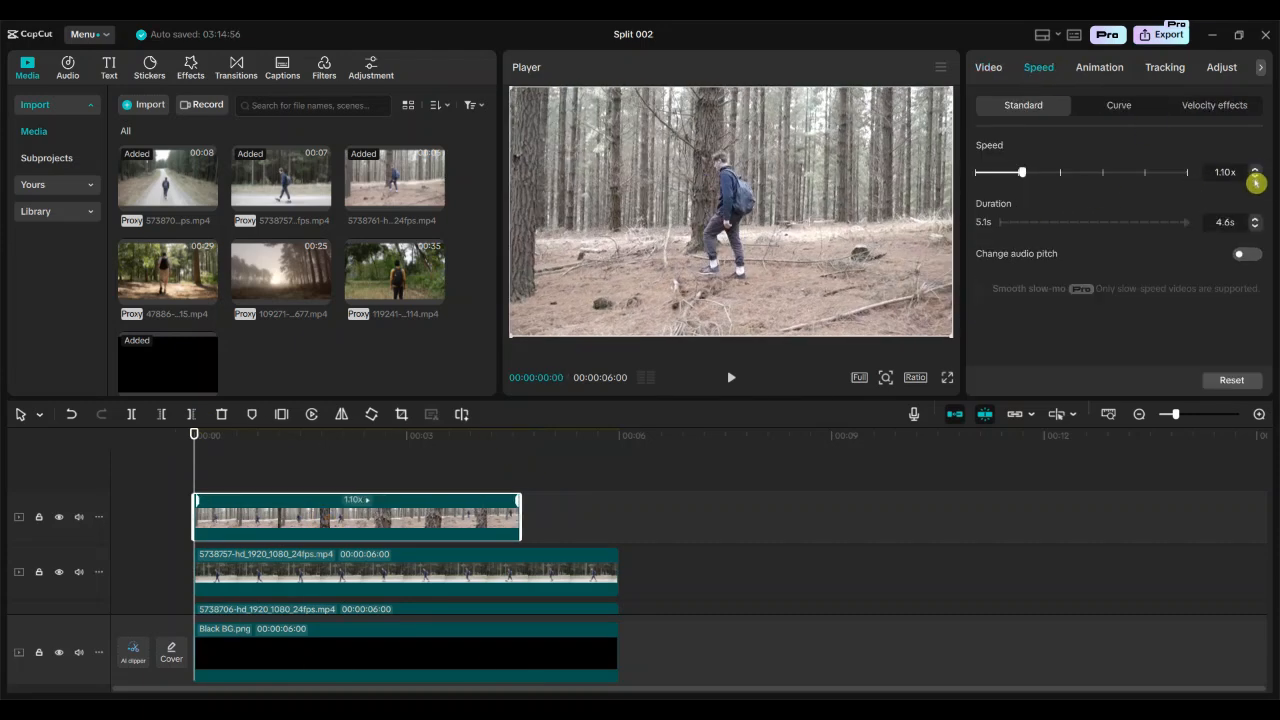
{"action": "left_click", "coordinate": [988, 67]}
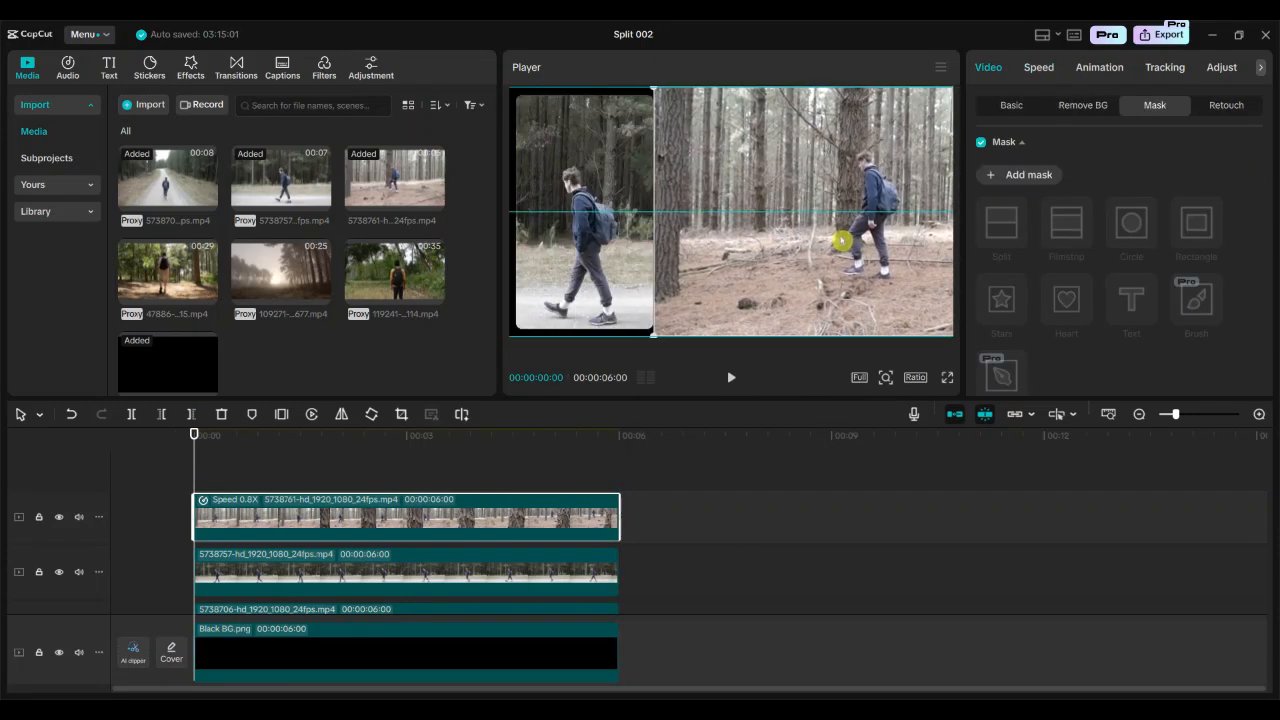
{"action": "left_click", "coordinate": [1196, 222]}
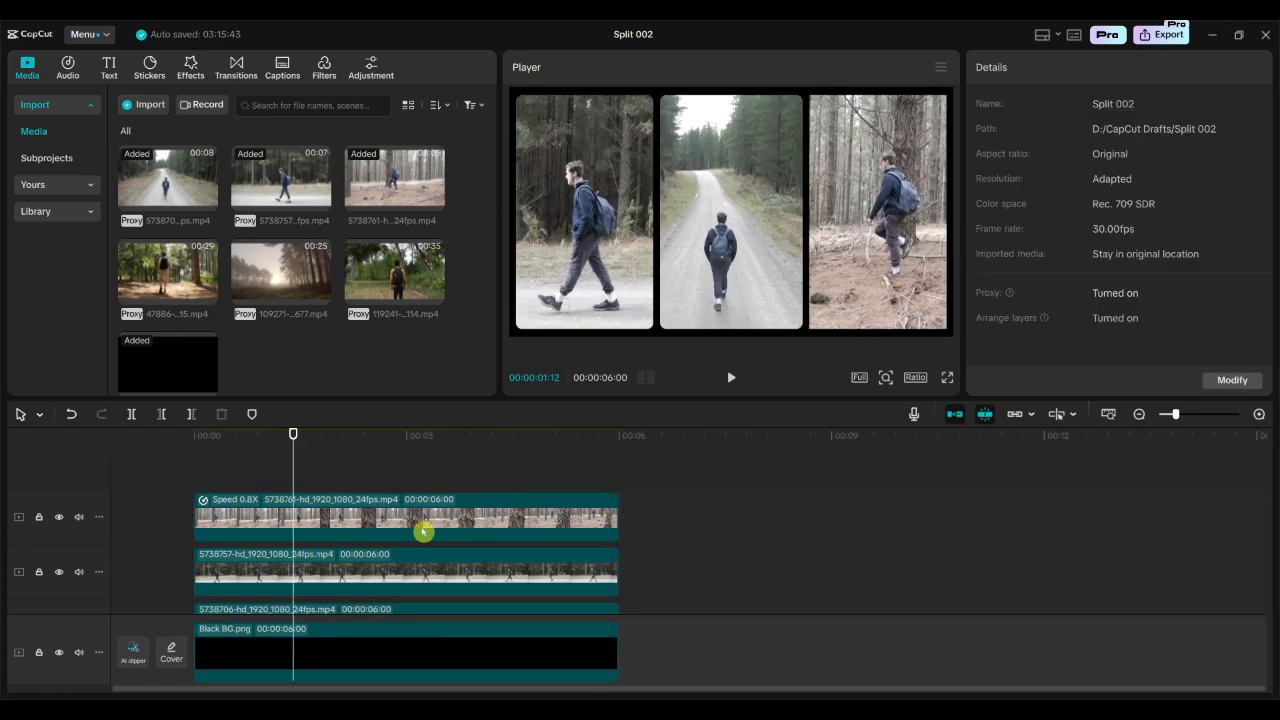
{"action": "left_click", "coordinate": [405, 516]}
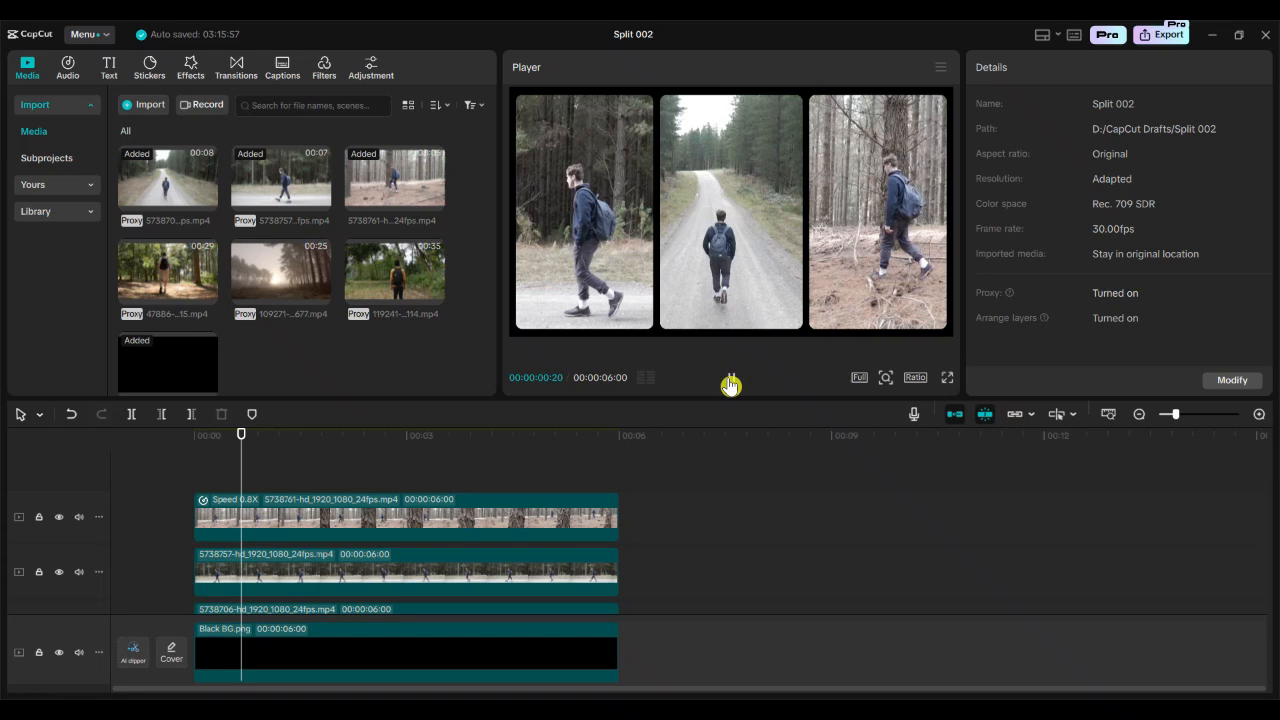
{"action": "left_click_drag", "start_coordinate": [266, 434], "coordinate": [240, 434]}
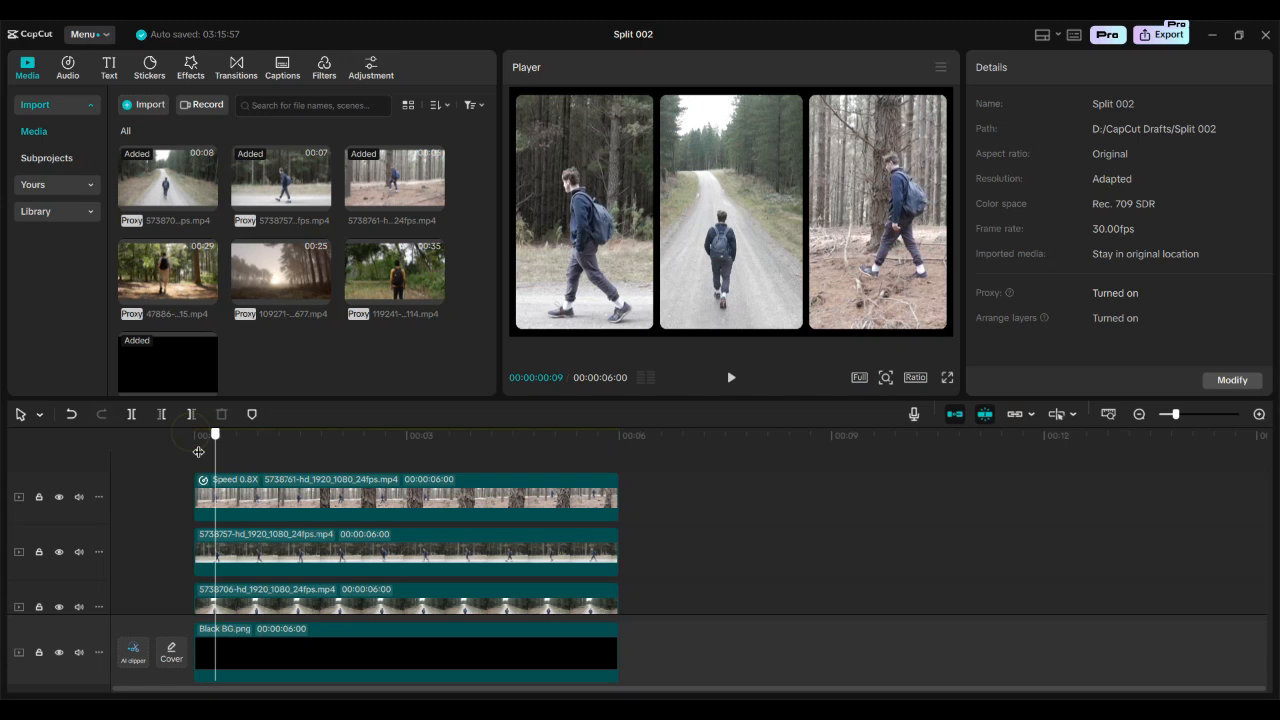
{"action": "left_click_drag", "start_coordinate": [213, 434], "coordinate": [227, 434]}
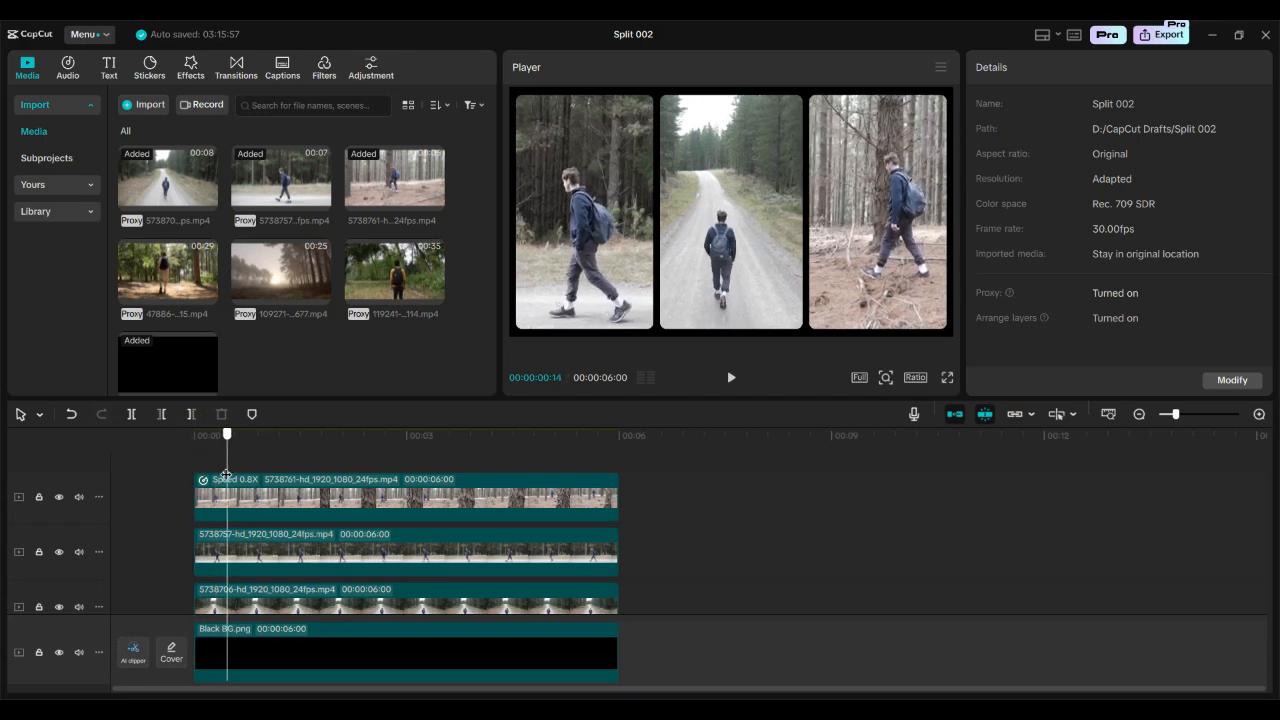
{"action": "left_click", "coordinate": [400, 650]}
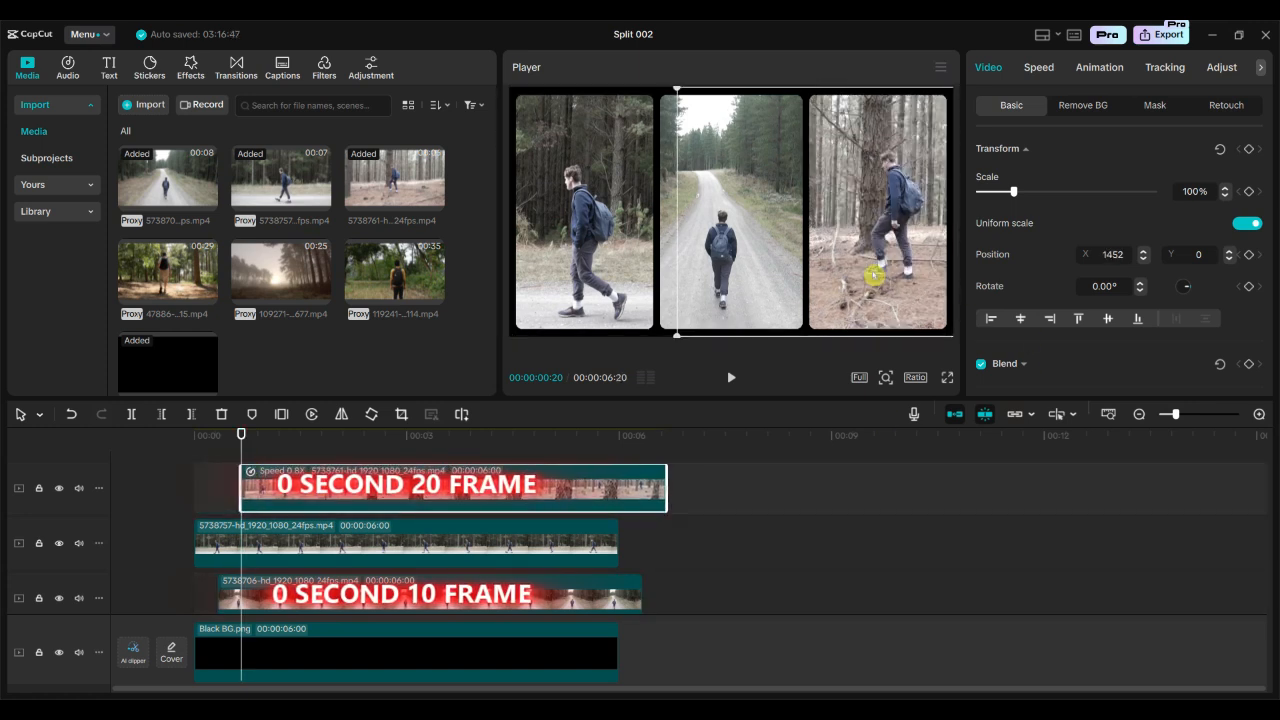
Delay the side-view clip to start at one second and trim the road and side-view ends.
{"action": "left_click_drag", "start_coordinate": [240, 435], "coordinate": [258, 435]}
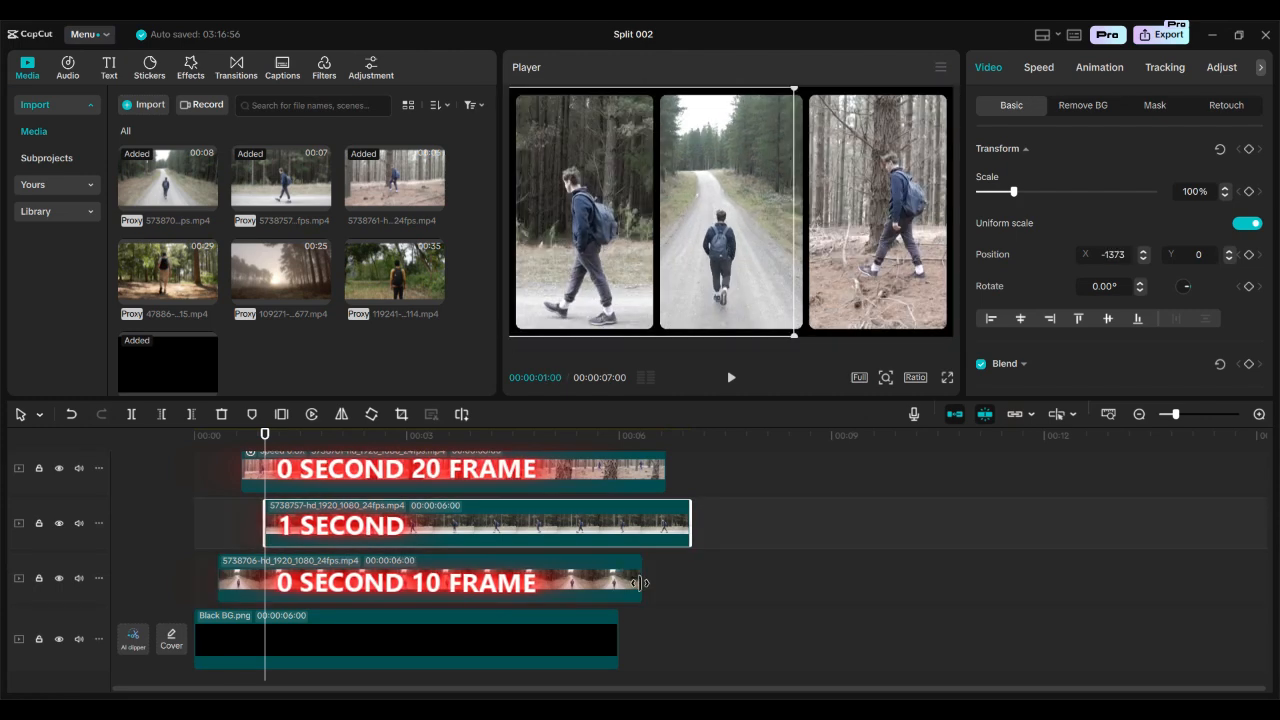
{"action": "left_click_drag", "start_coordinate": [648, 583], "coordinate": [618, 583]}
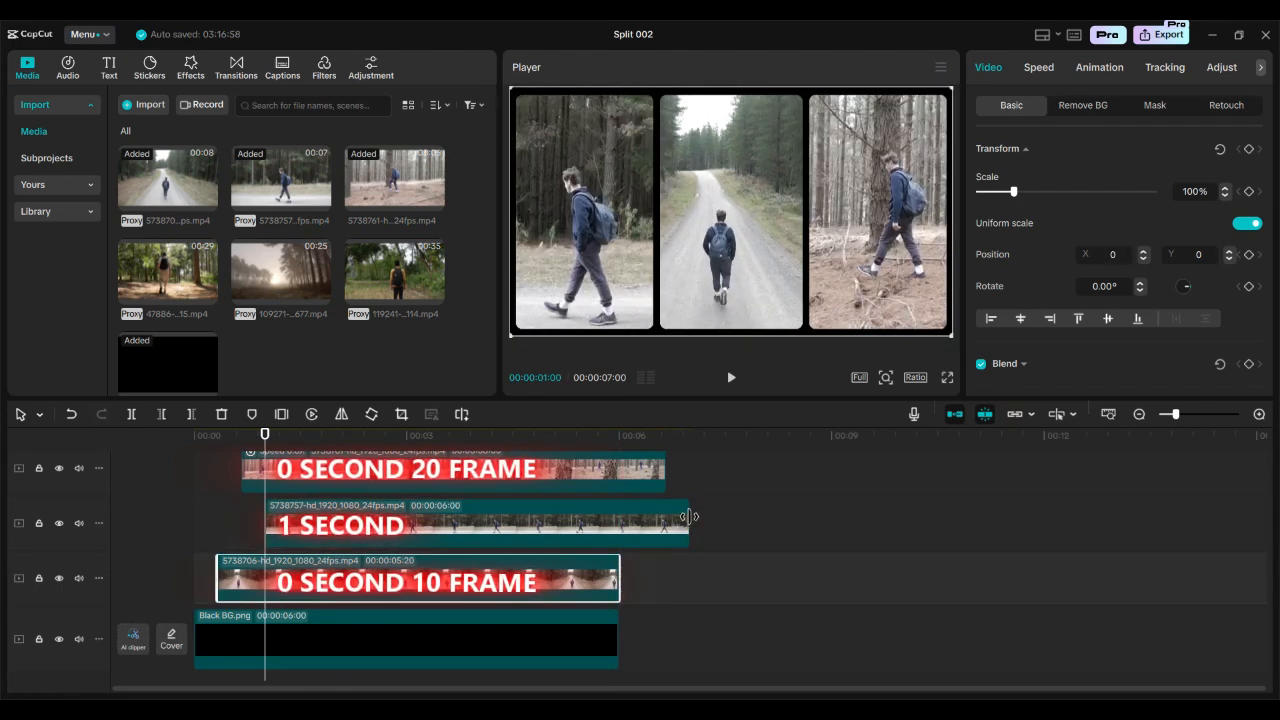
{"action": "left_click_drag", "start_coordinate": [690, 517], "coordinate": [620, 520]}
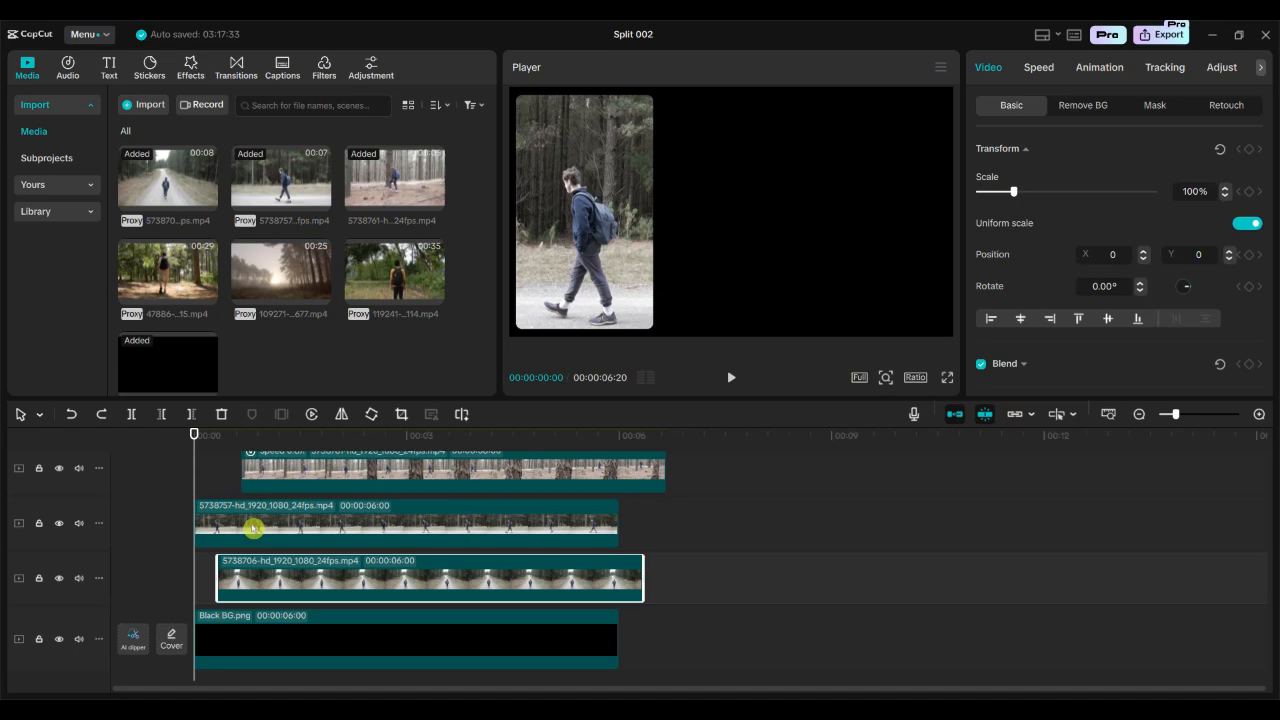
Undo the timing changes so the forest, road and side-view clips start together.
{"action": "left_click", "coordinate": [1099, 67]}
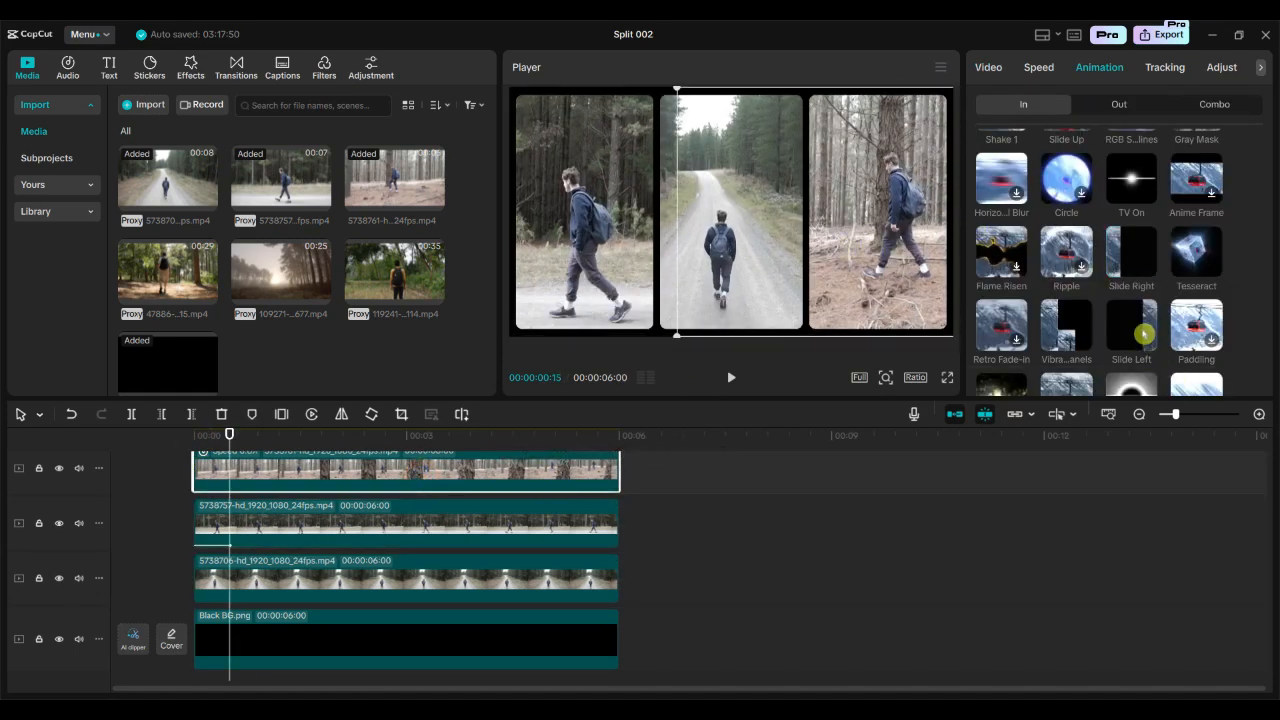
Add slide-in entrances, lengthen the road clip's Slide Down to 1.0s, and preview.
{"action": "left_click", "coordinate": [1131, 325]}
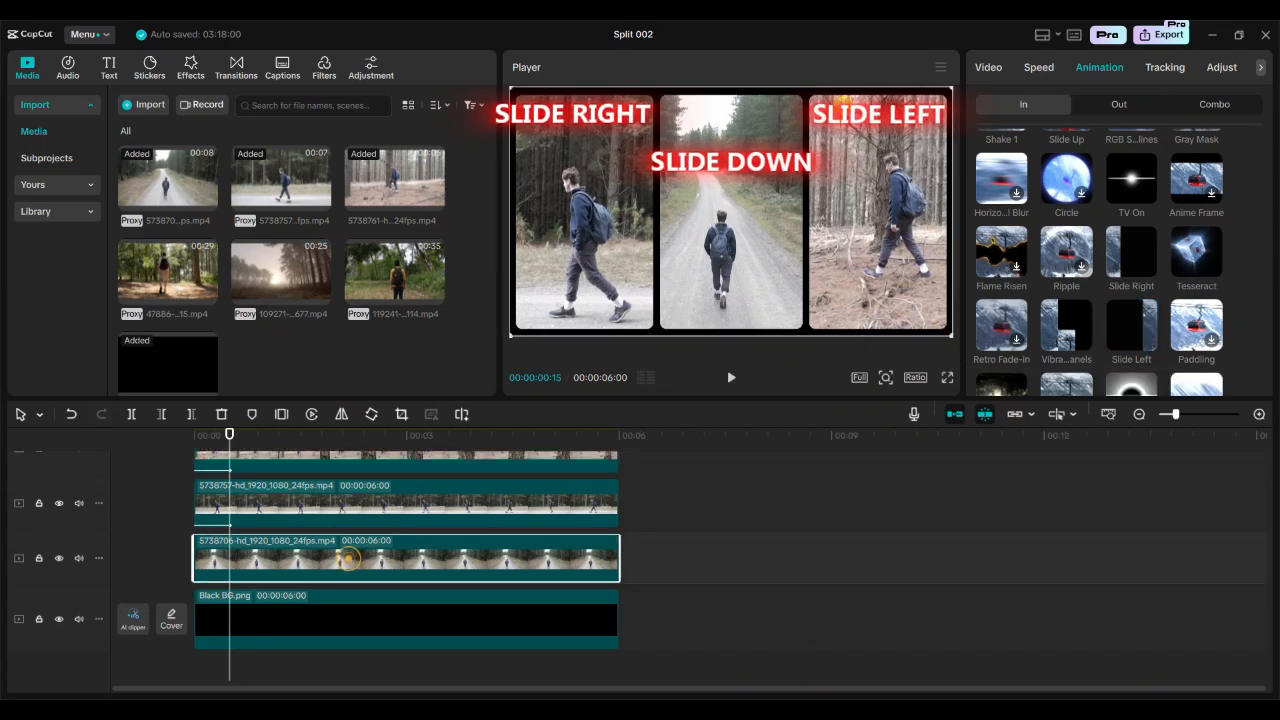
{"action": "scroll", "scroll_direction": "down", "scroll_amount": 3}
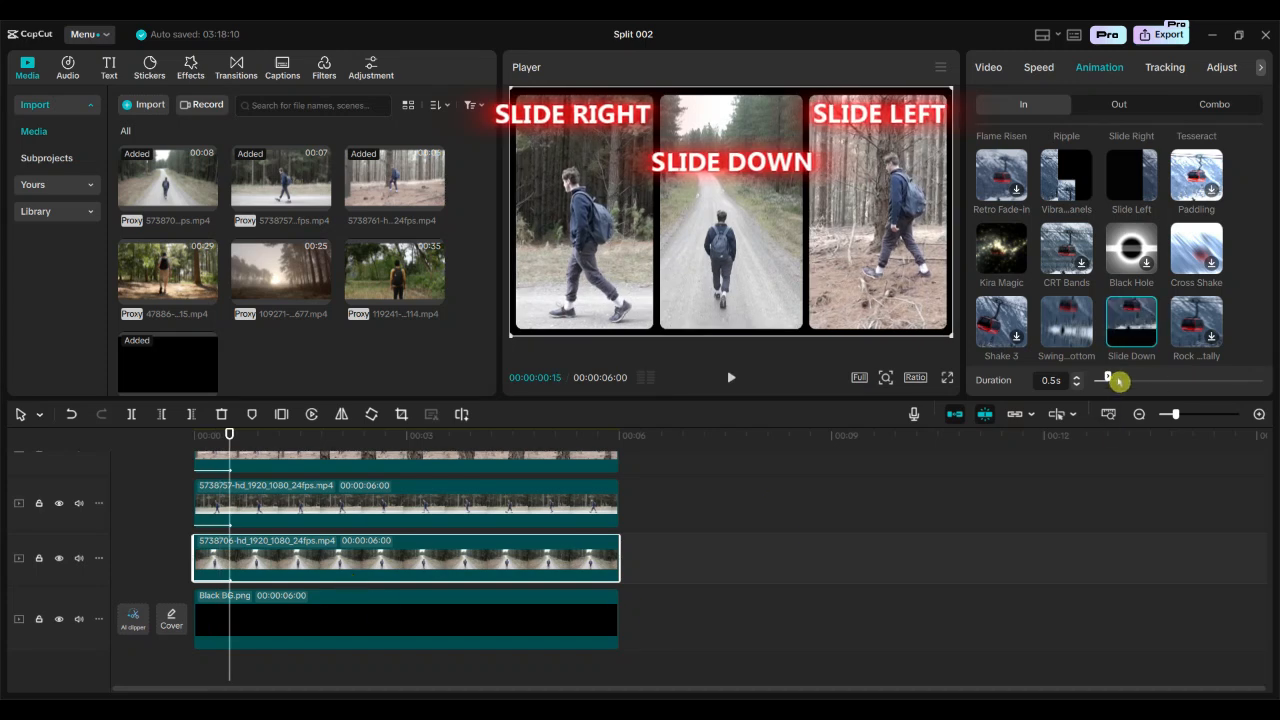
{"action": "left_click_drag", "start_coordinate": [1100, 379], "coordinate": [1118, 379]}
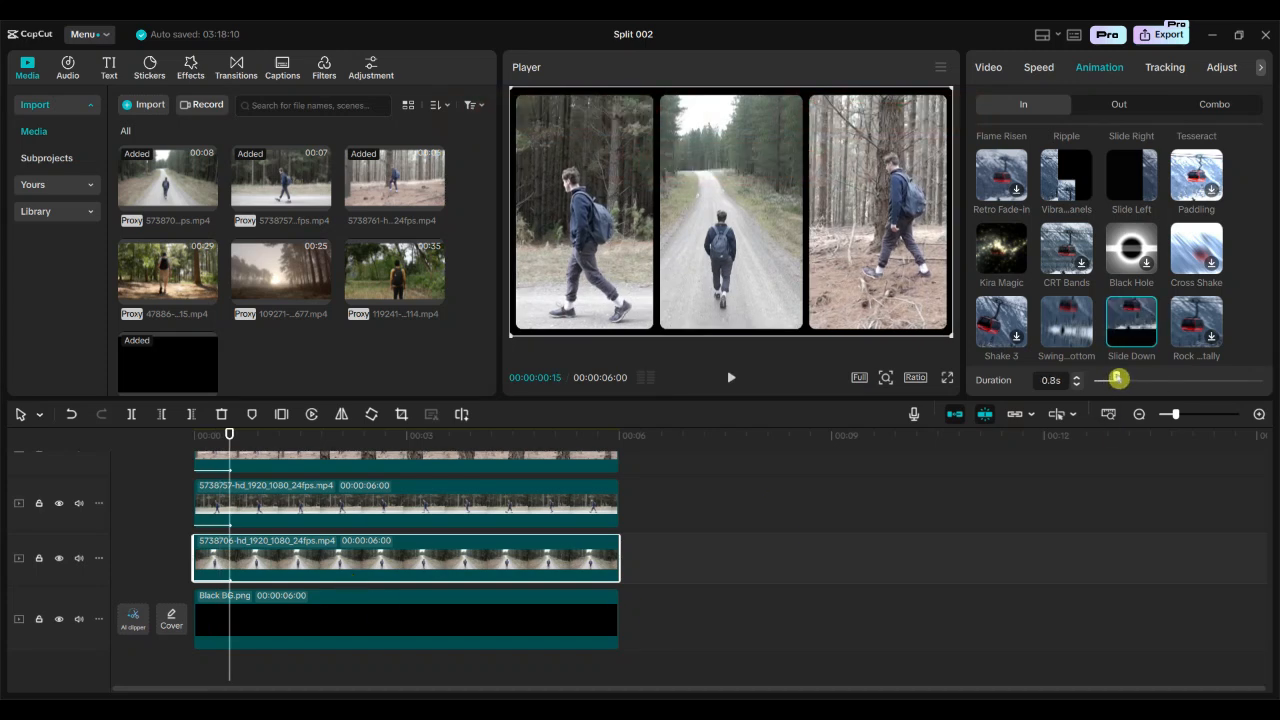
{"action": "left_click", "coordinate": [730, 377]}
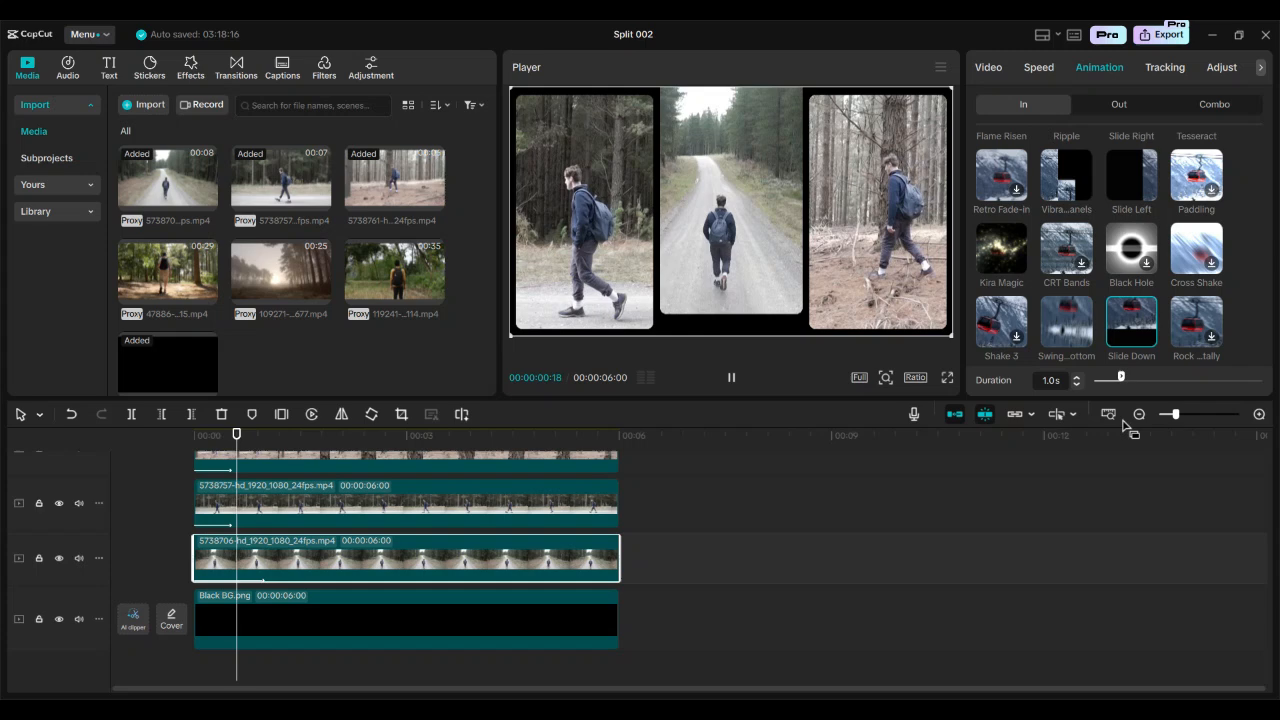
{"action": "left_click", "coordinate": [731, 377]}
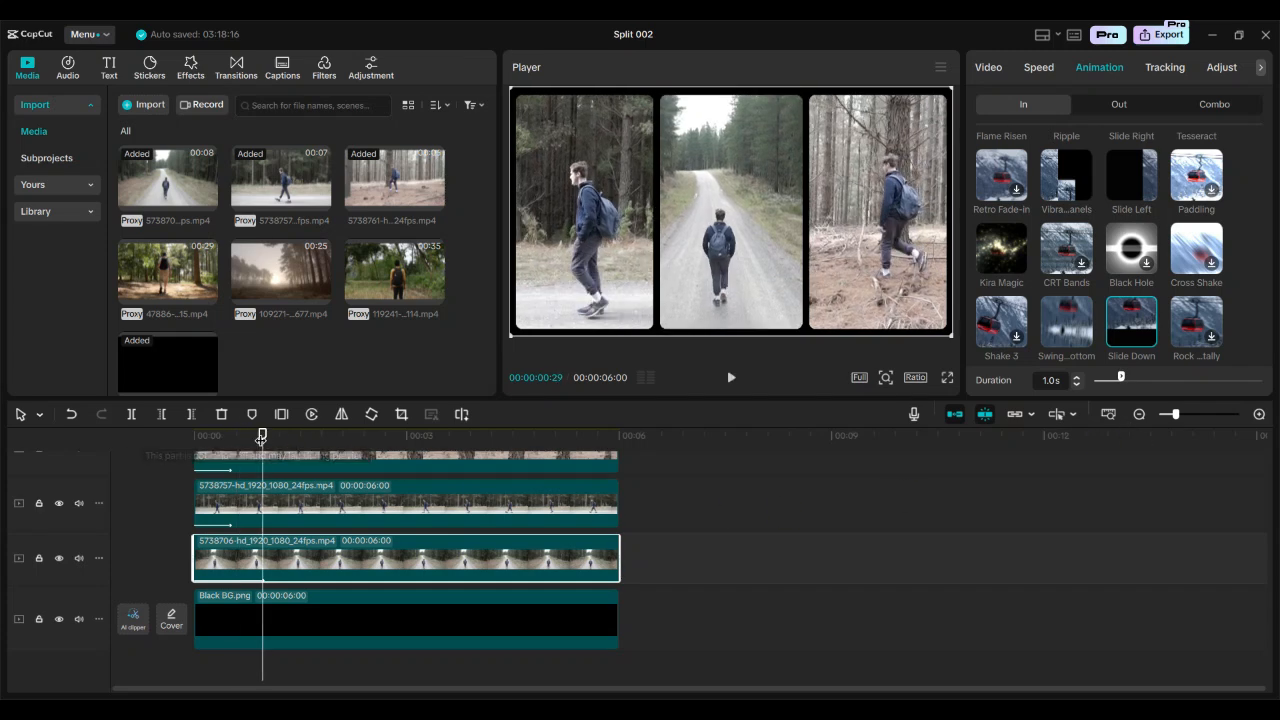